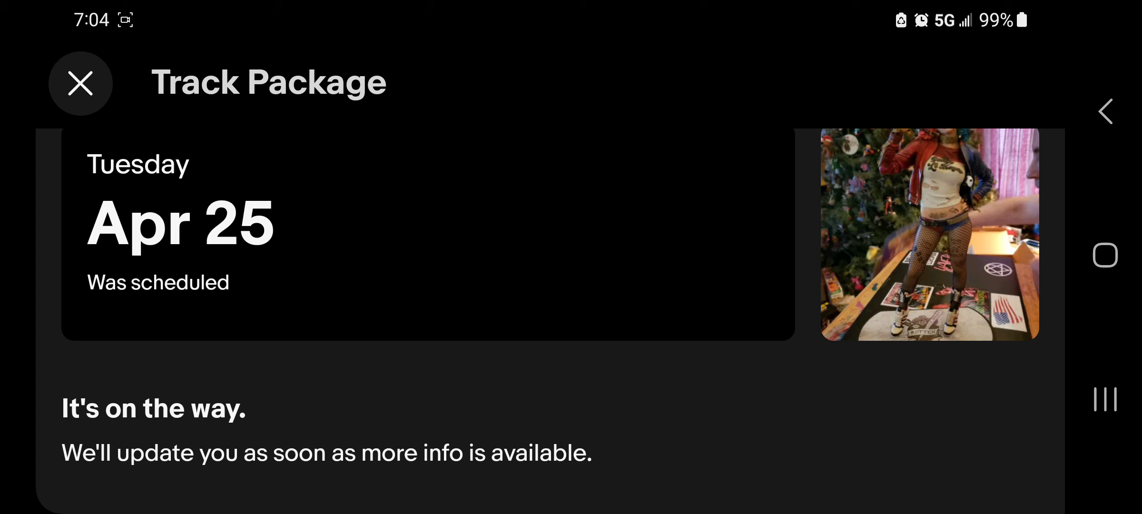
scroll(down, 3)
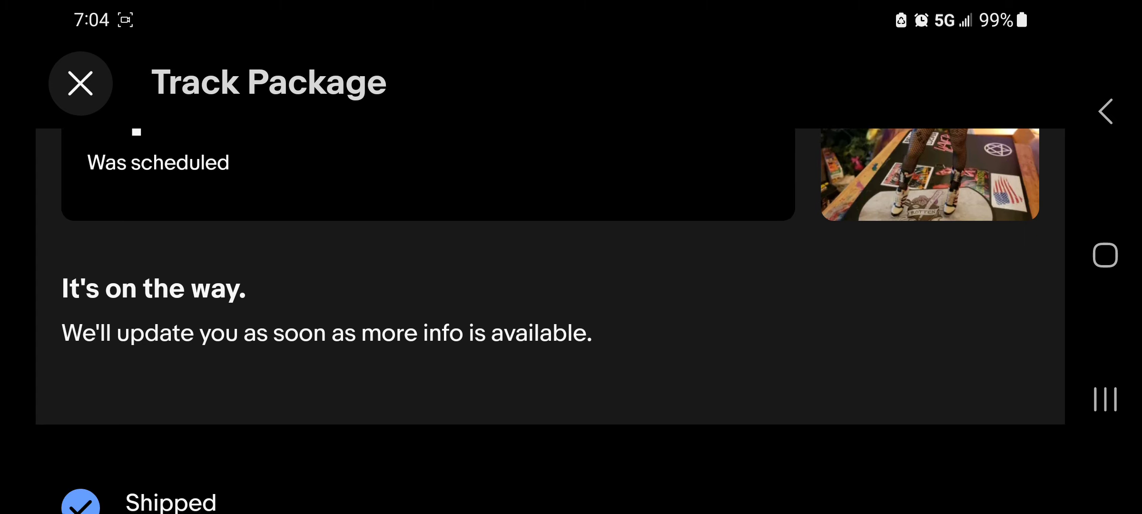
scroll(down, 3)
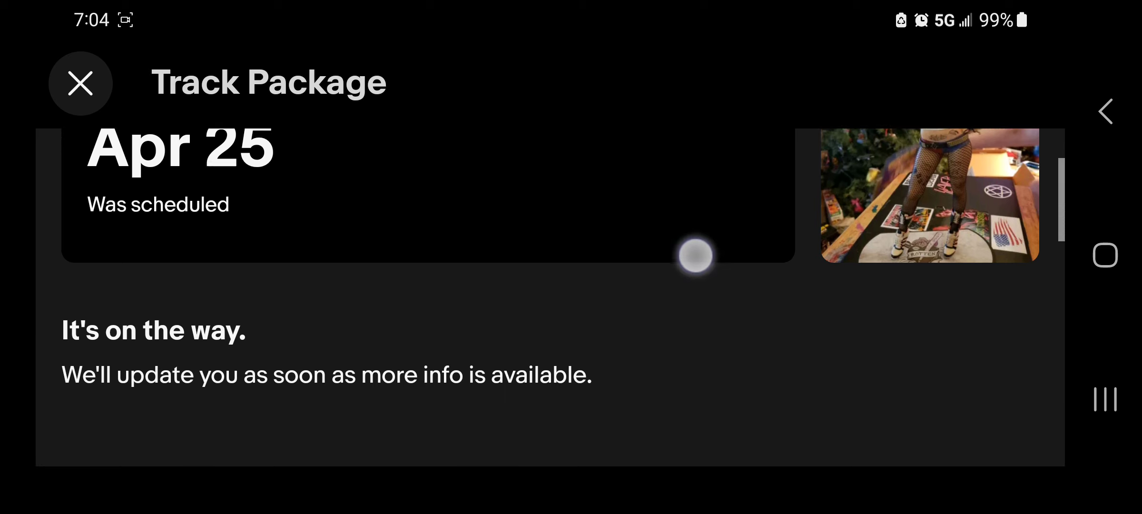
scroll(down, 3)
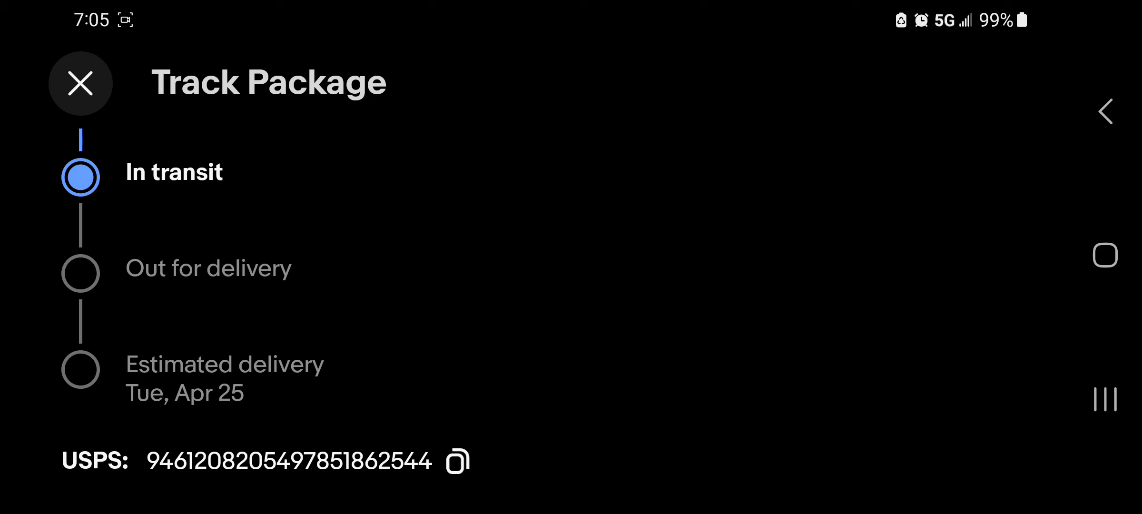
scroll(down, 3)
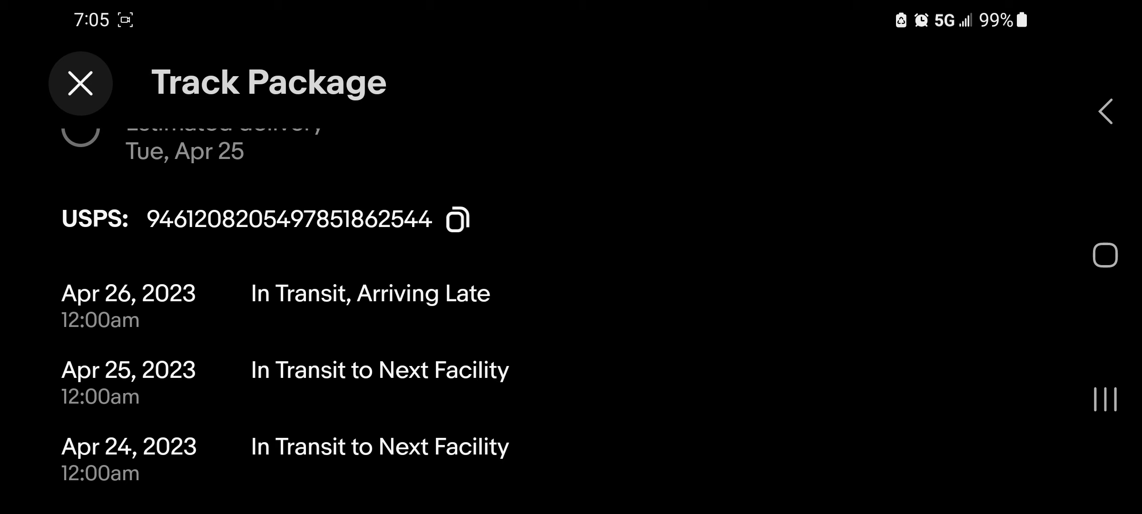
scroll(down, 3)
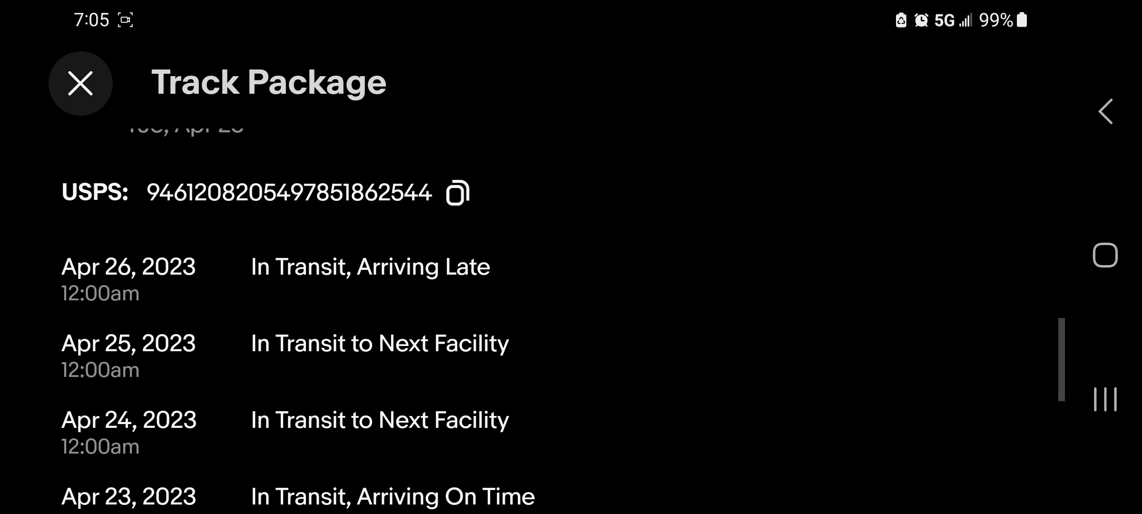
scroll(down, 3)
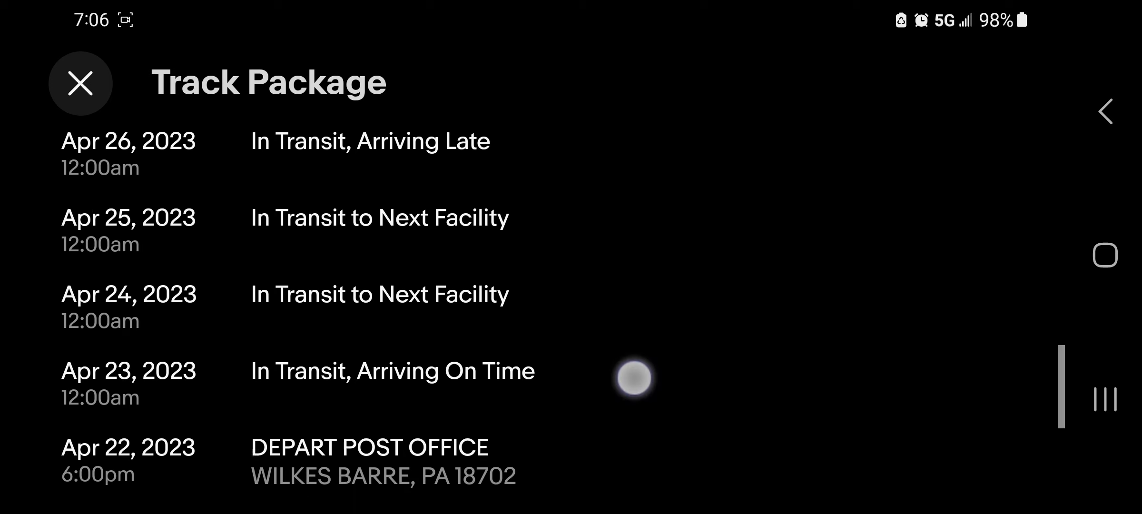
scroll(down, 3)
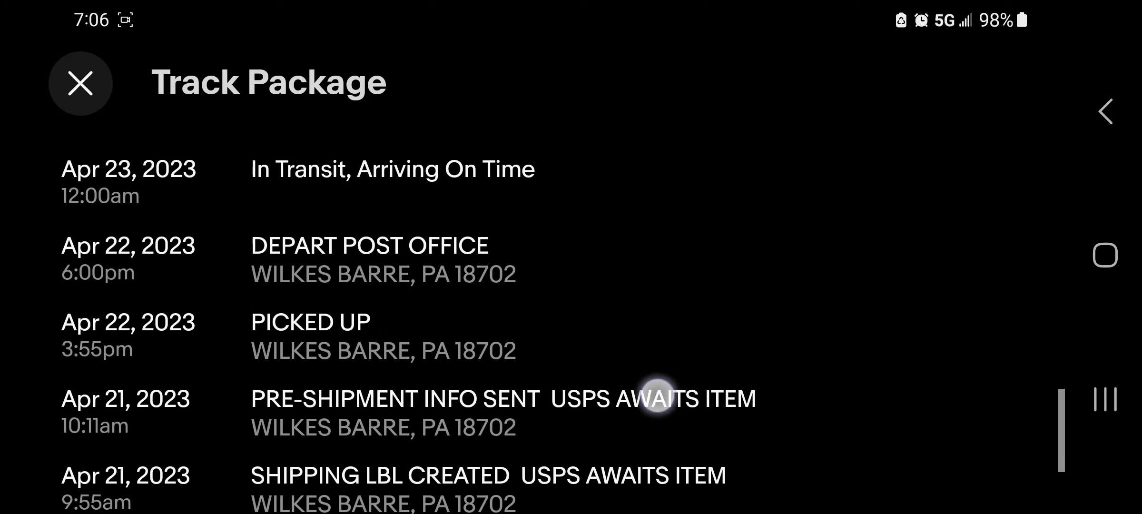
scroll(down, 3)
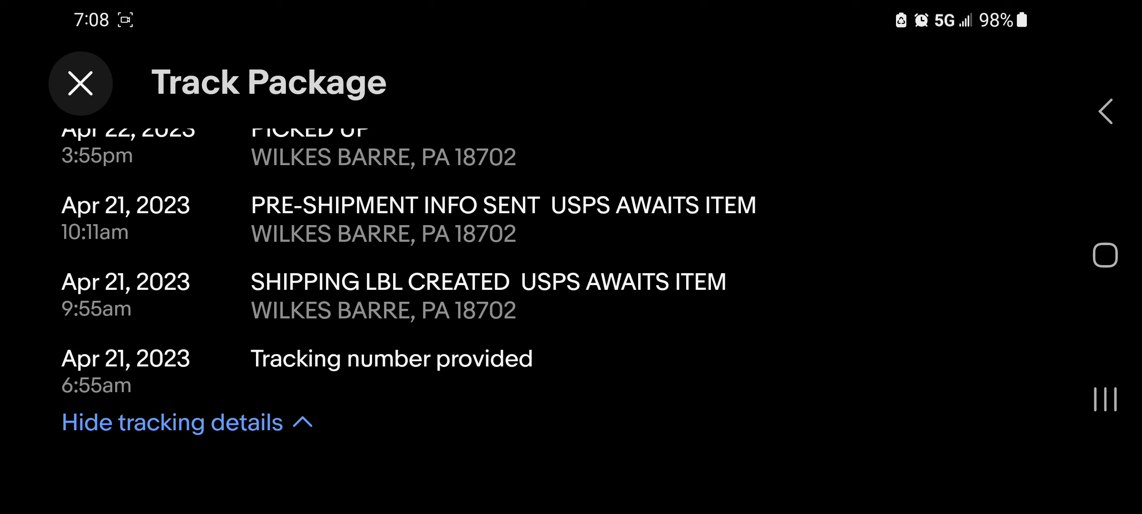
scroll(down, 3)
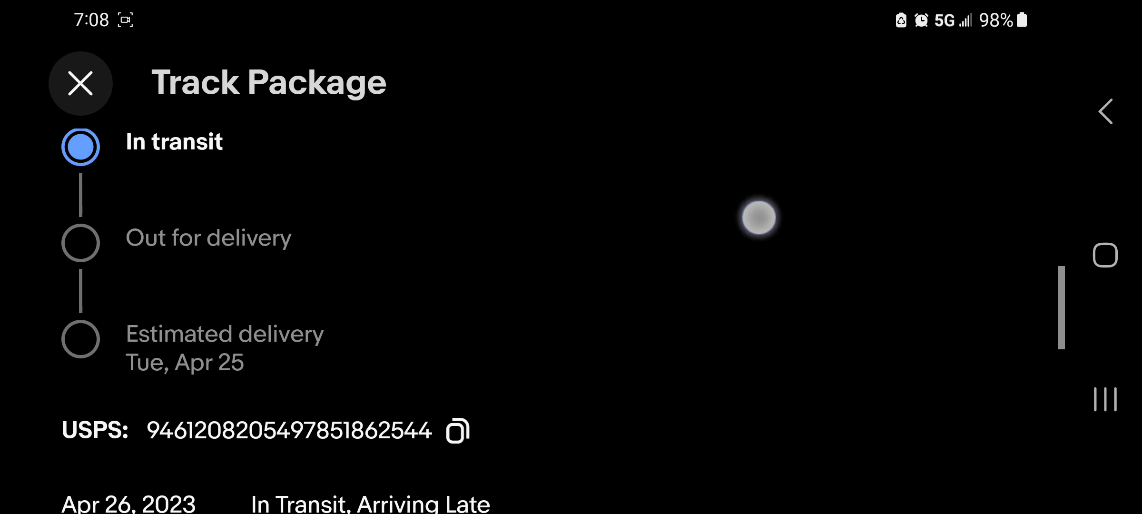
scroll(down, 3)
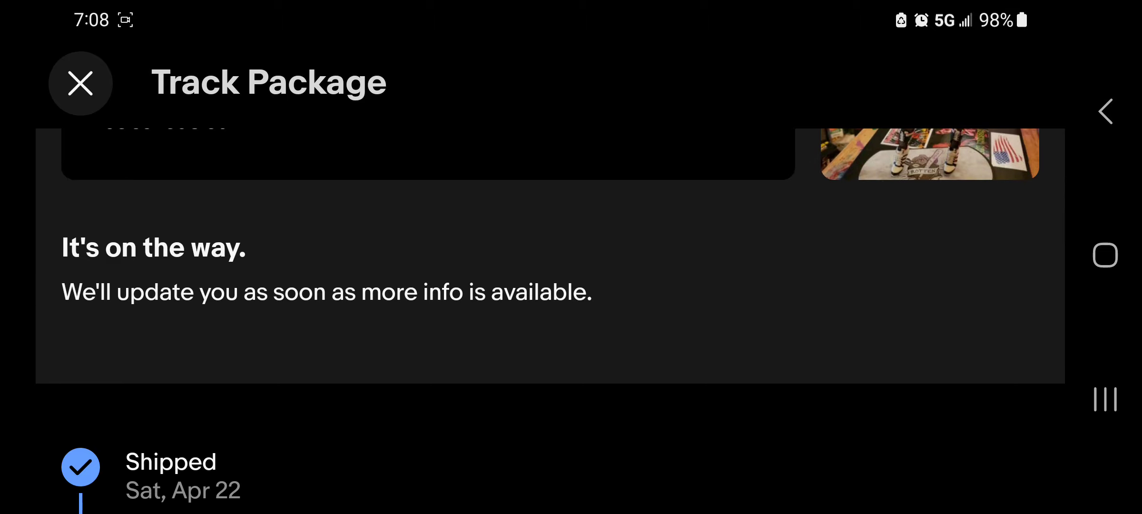
scroll(down, 3)
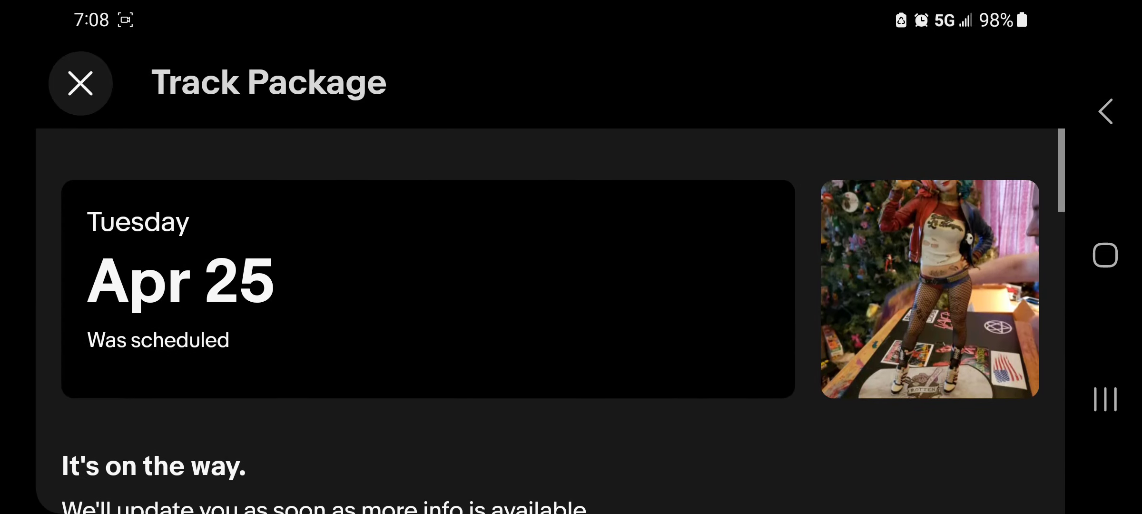